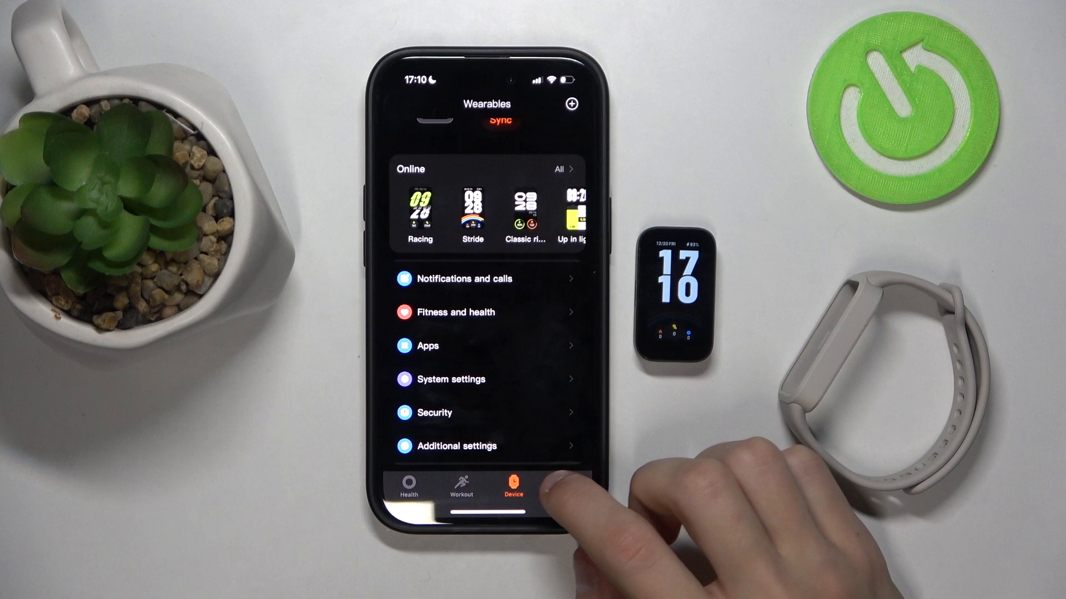
# Scroll down in the band's settings and open the notifications and calls section
pyautogui.scroll(-3)
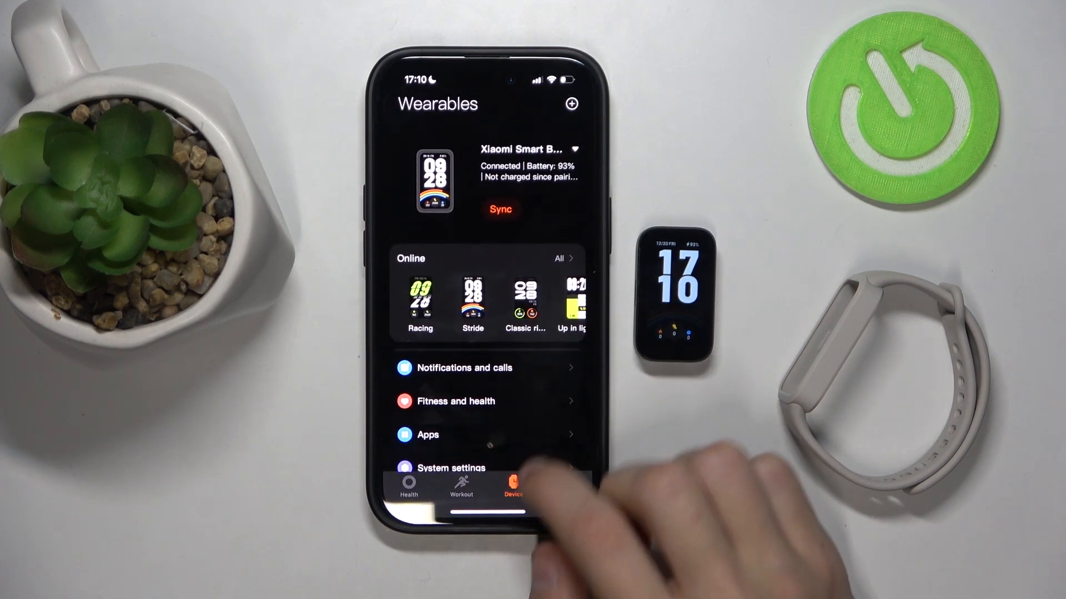
pyautogui.click(464, 368)
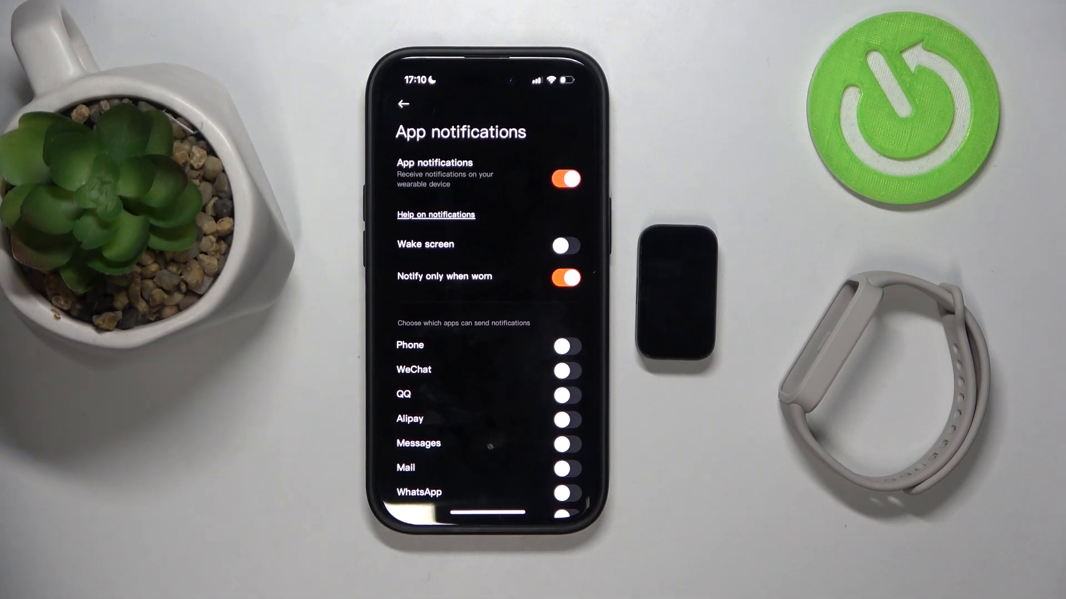